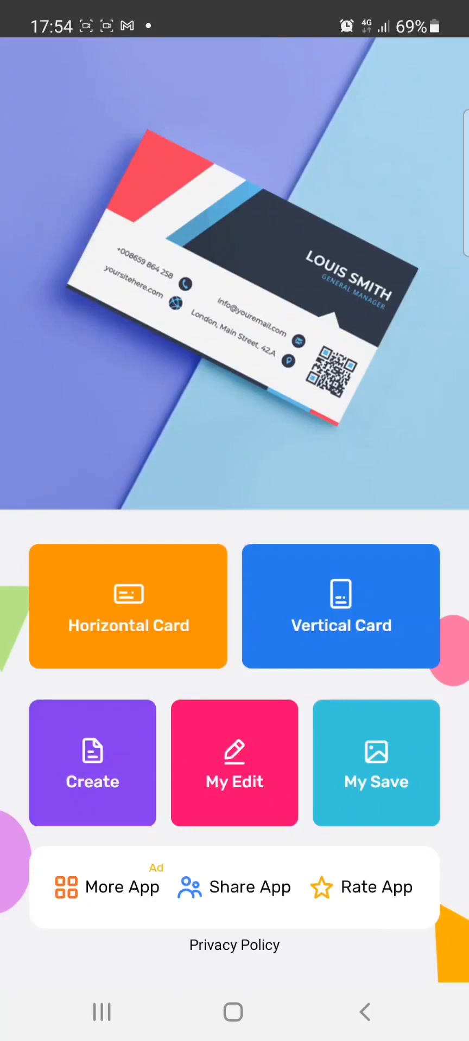
Step: Open the Horizontal Card templates and scroll down through the front-and-back design pairs
click(127, 606)
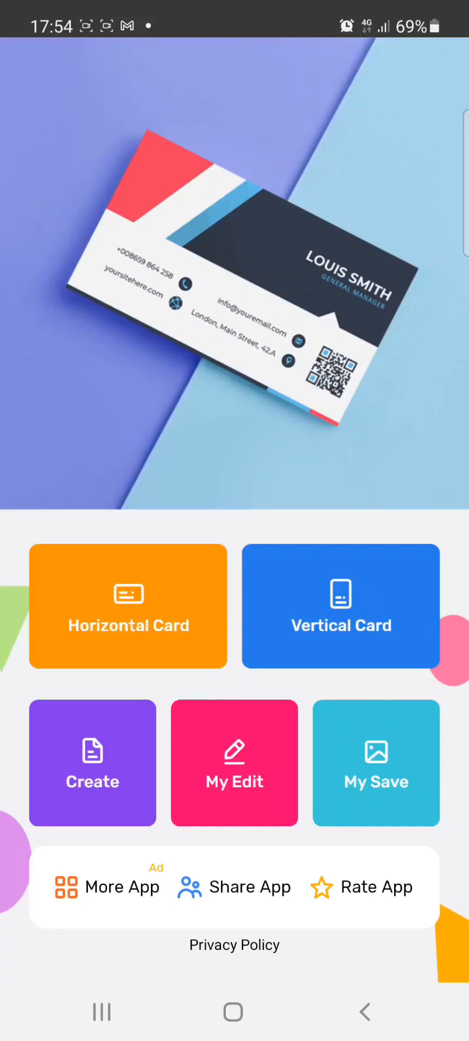
click(128, 606)
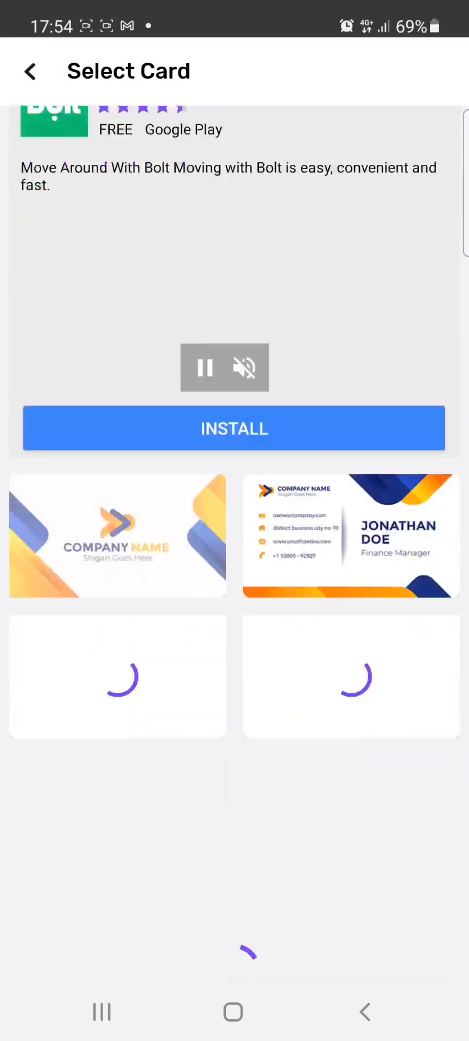
scroll(down, 3)
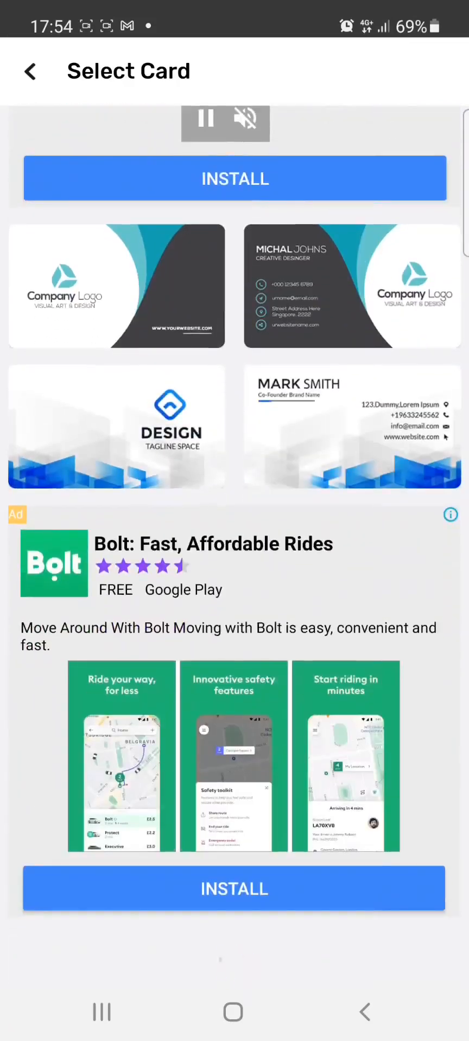
scroll(down, 3)
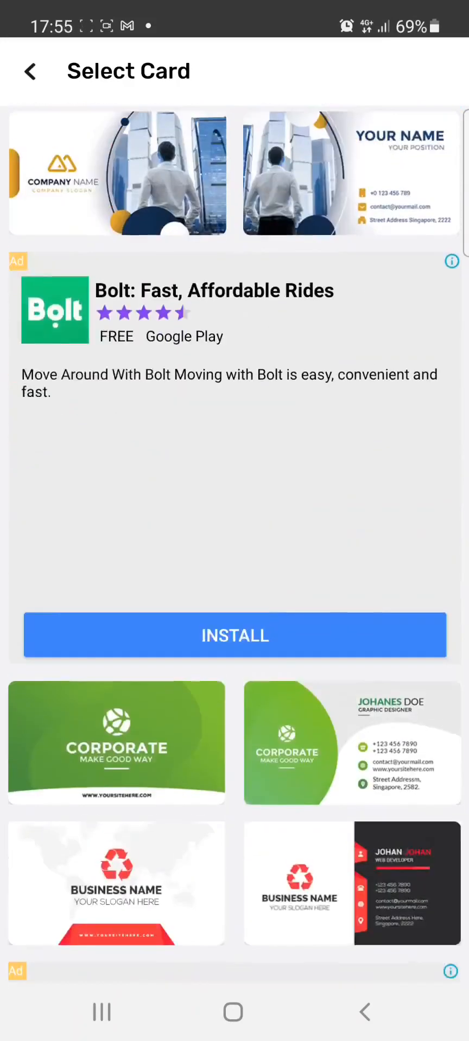
scroll(down, 3)
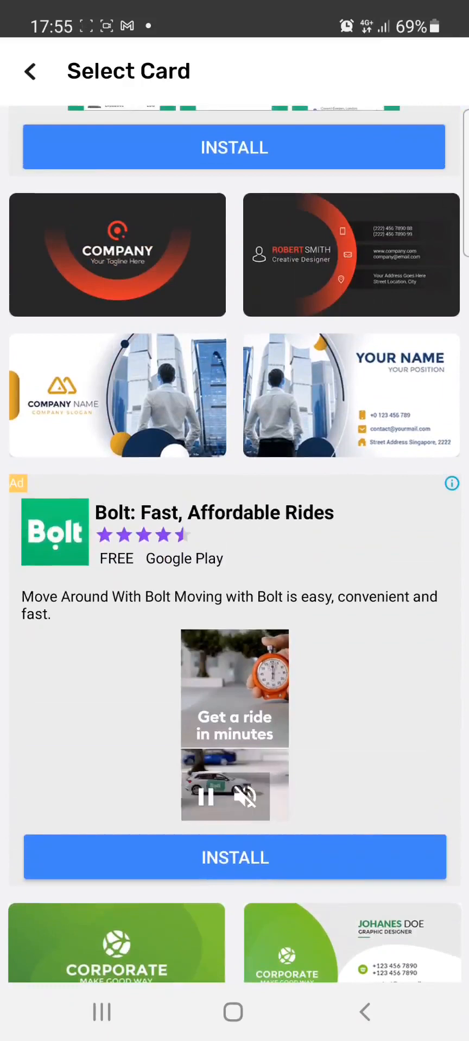